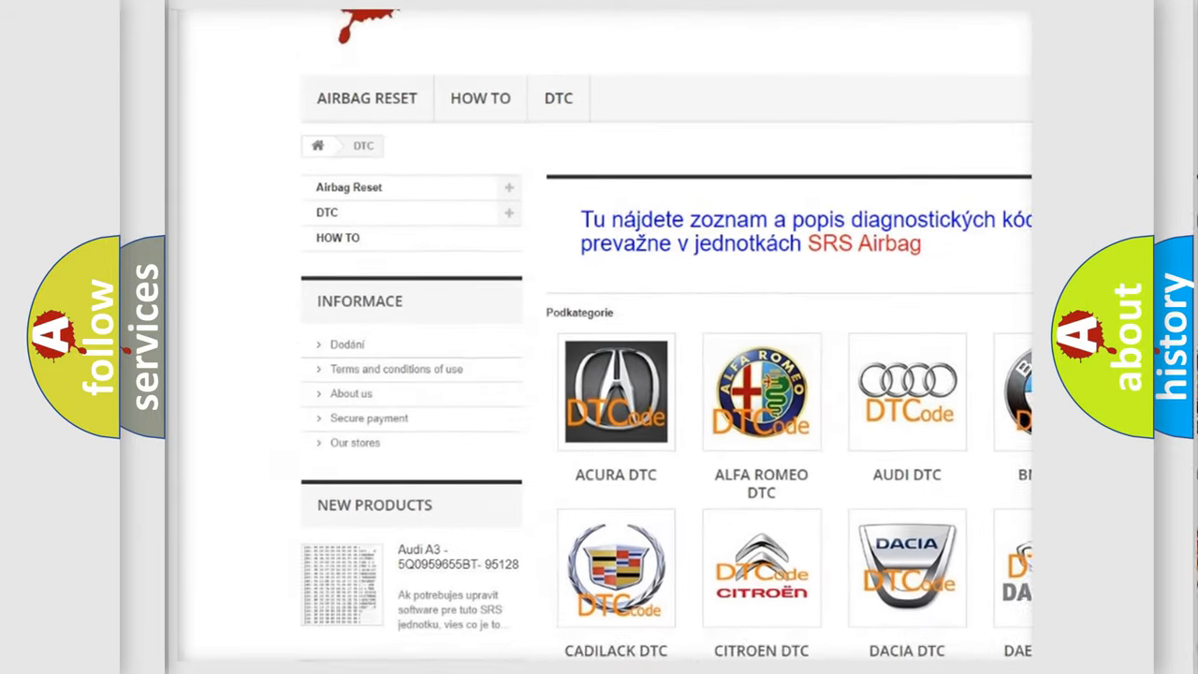
scroll("down", 3)
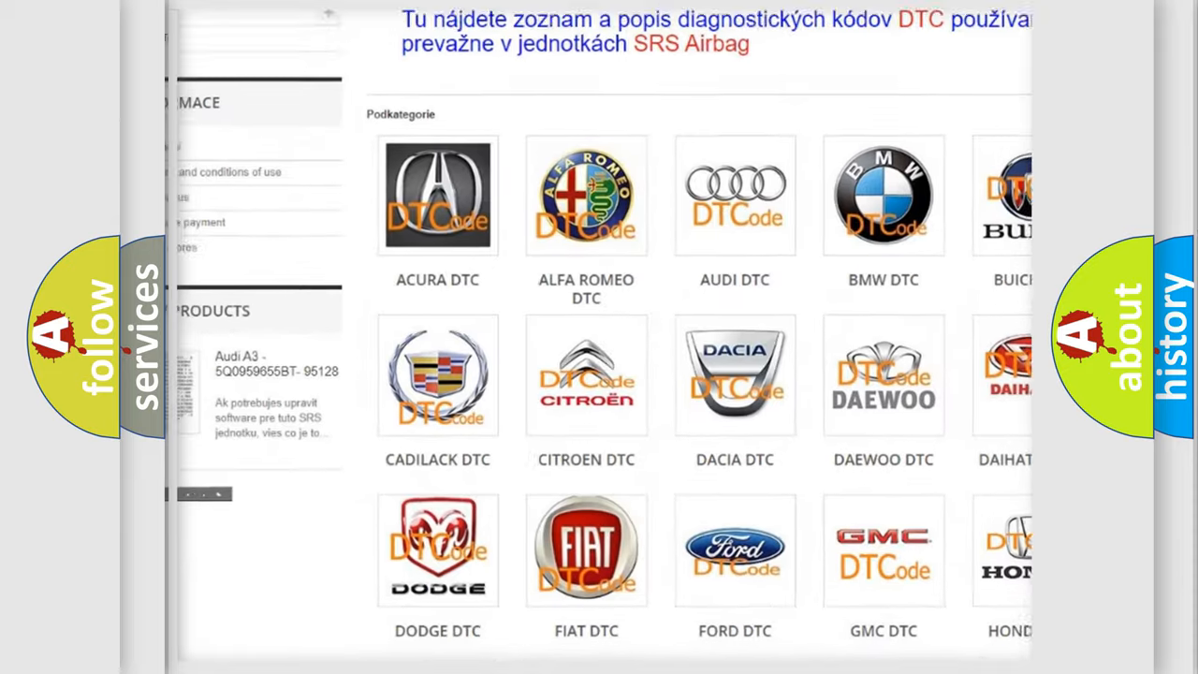
scroll("down", 3)
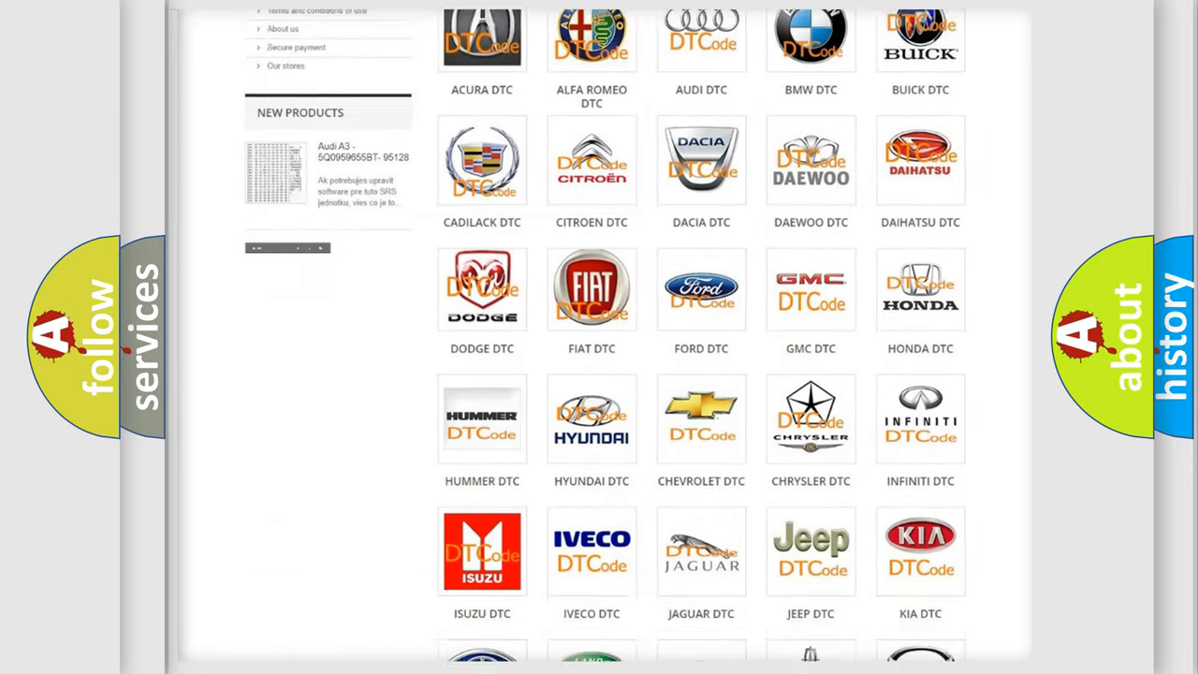
scroll("down", 3)
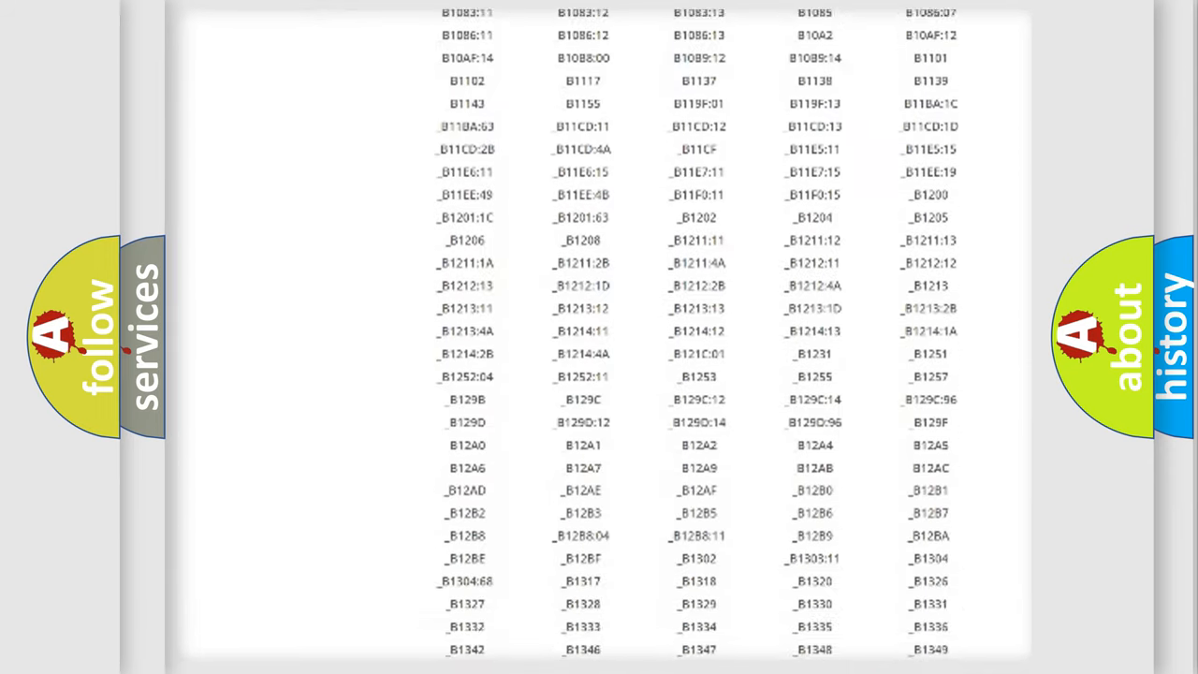
scroll("down", 3)
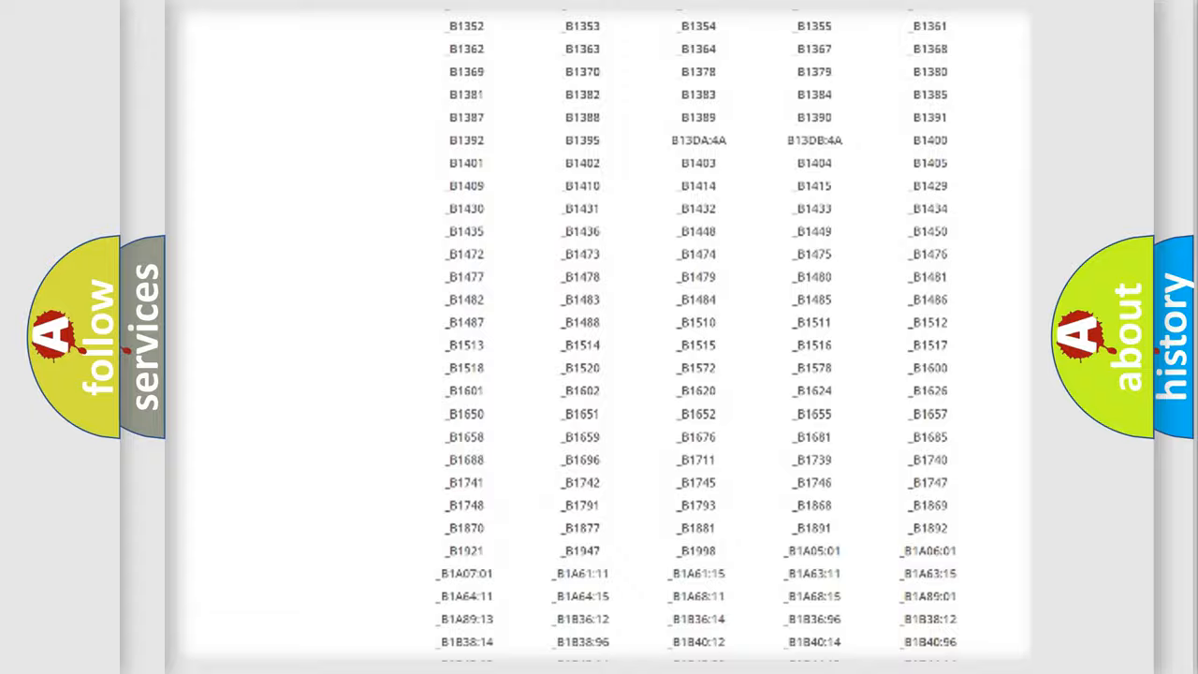